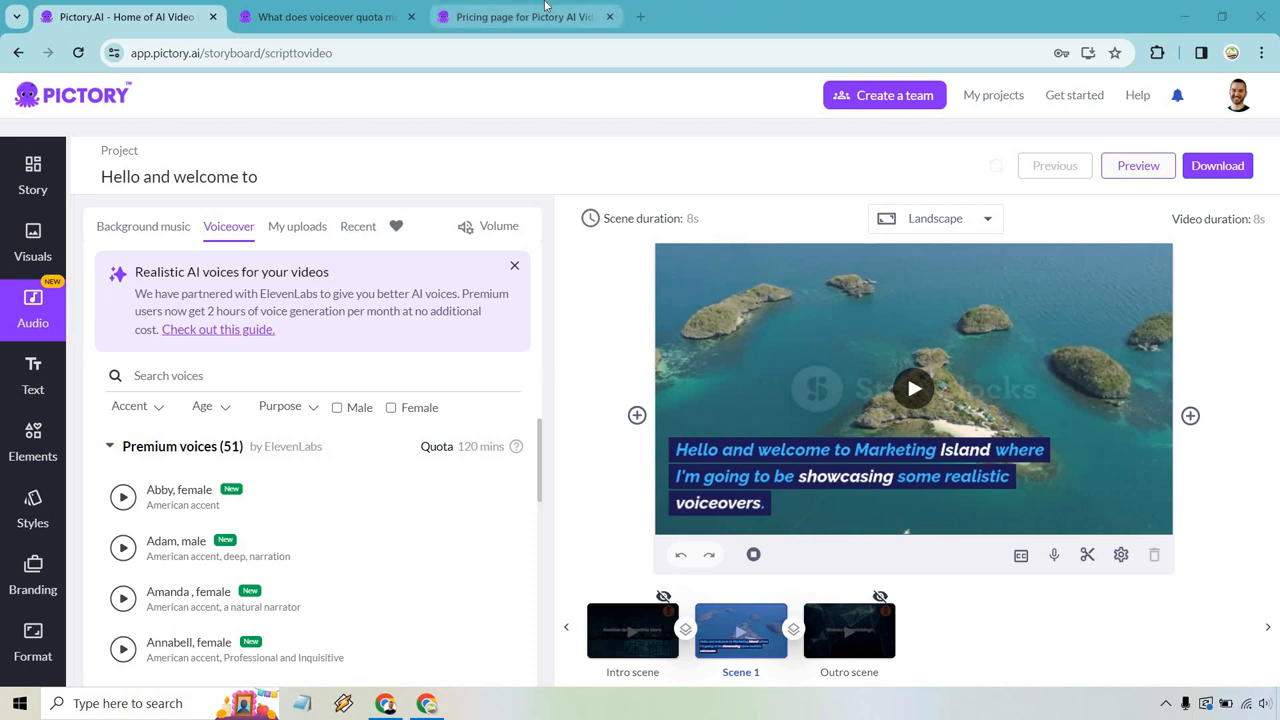
{"action": "left_click", "coordinate": [520, 16]}
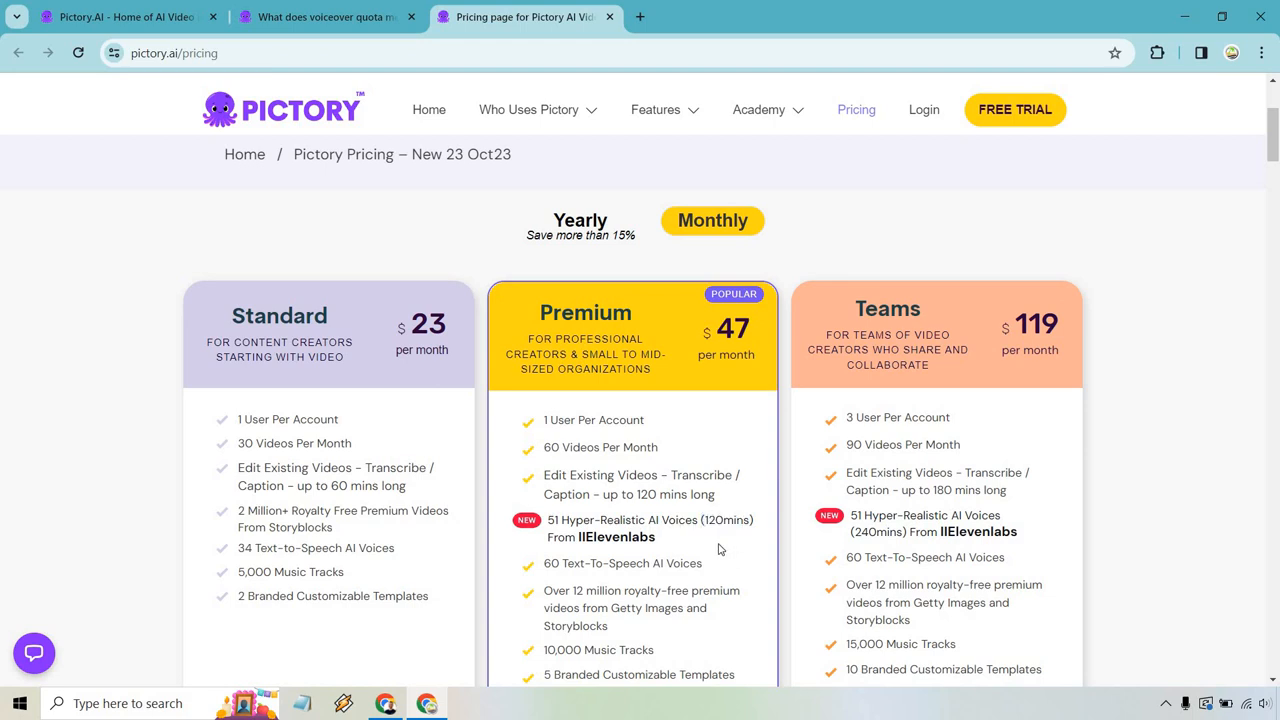
{"action": "left_click", "coordinate": [120, 16]}
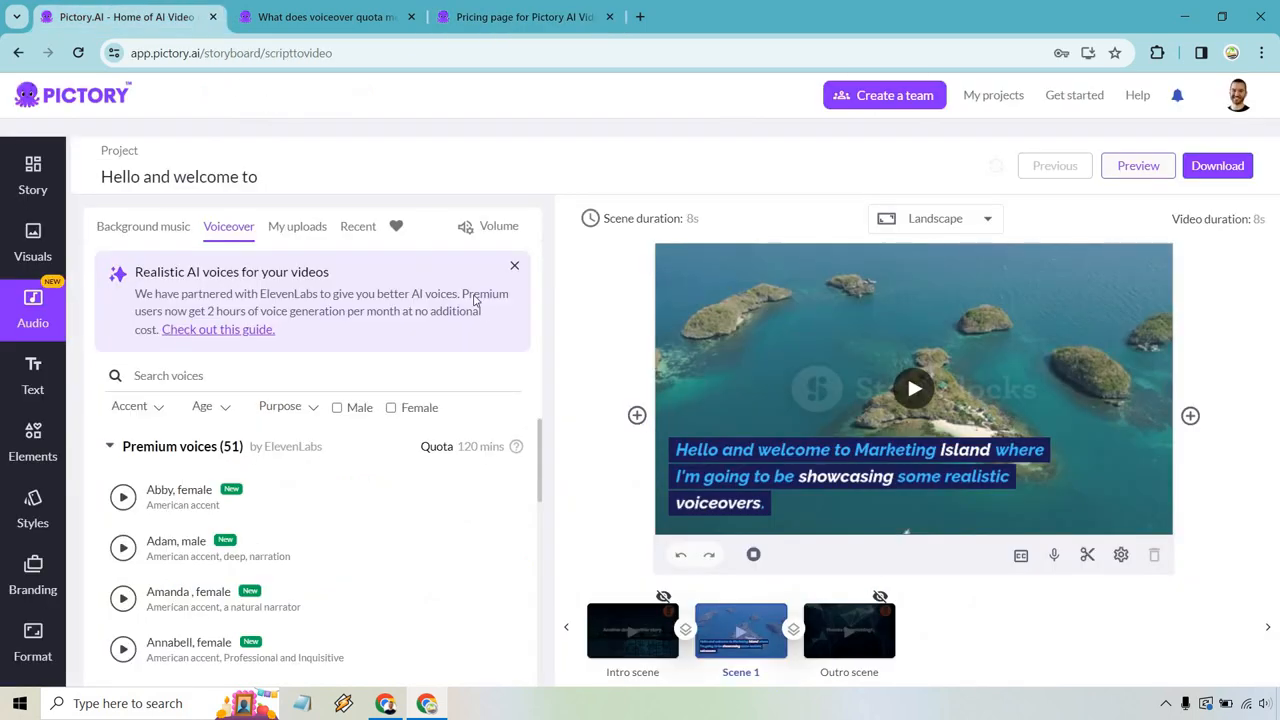
{"action": "mouse_move", "coordinate": [420, 324]}
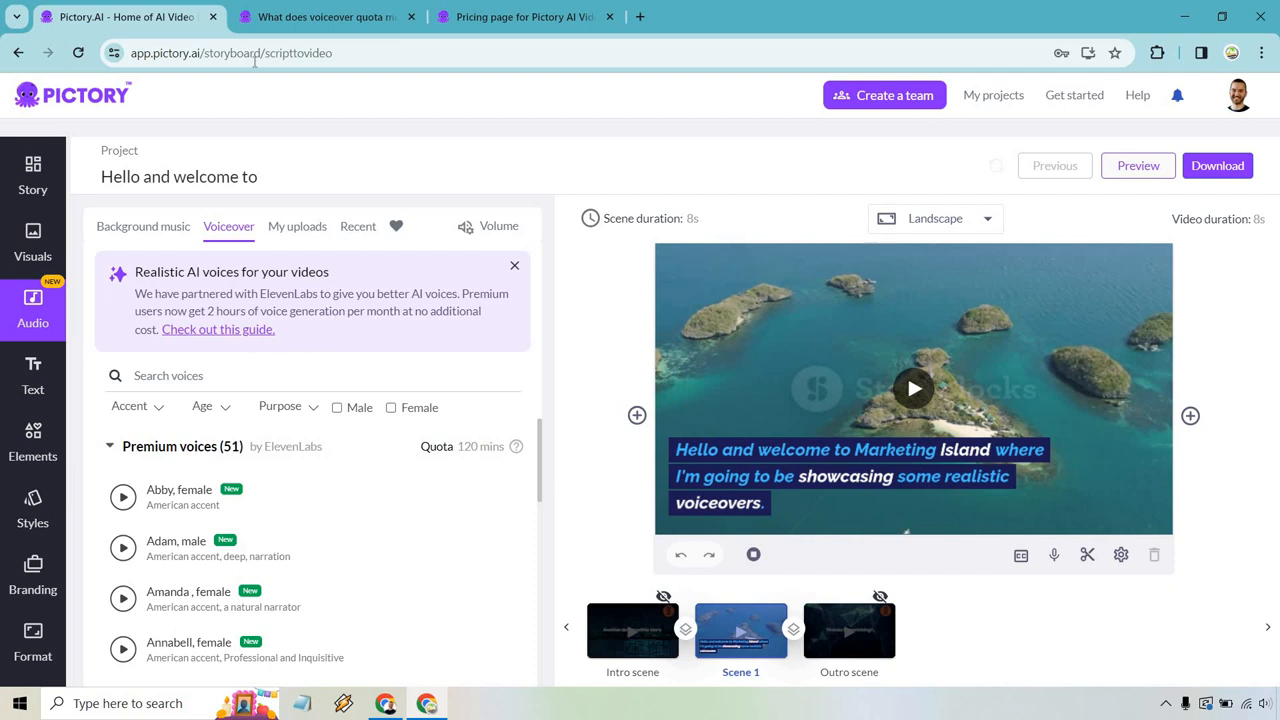
{"action": "left_click", "coordinate": [324, 16]}
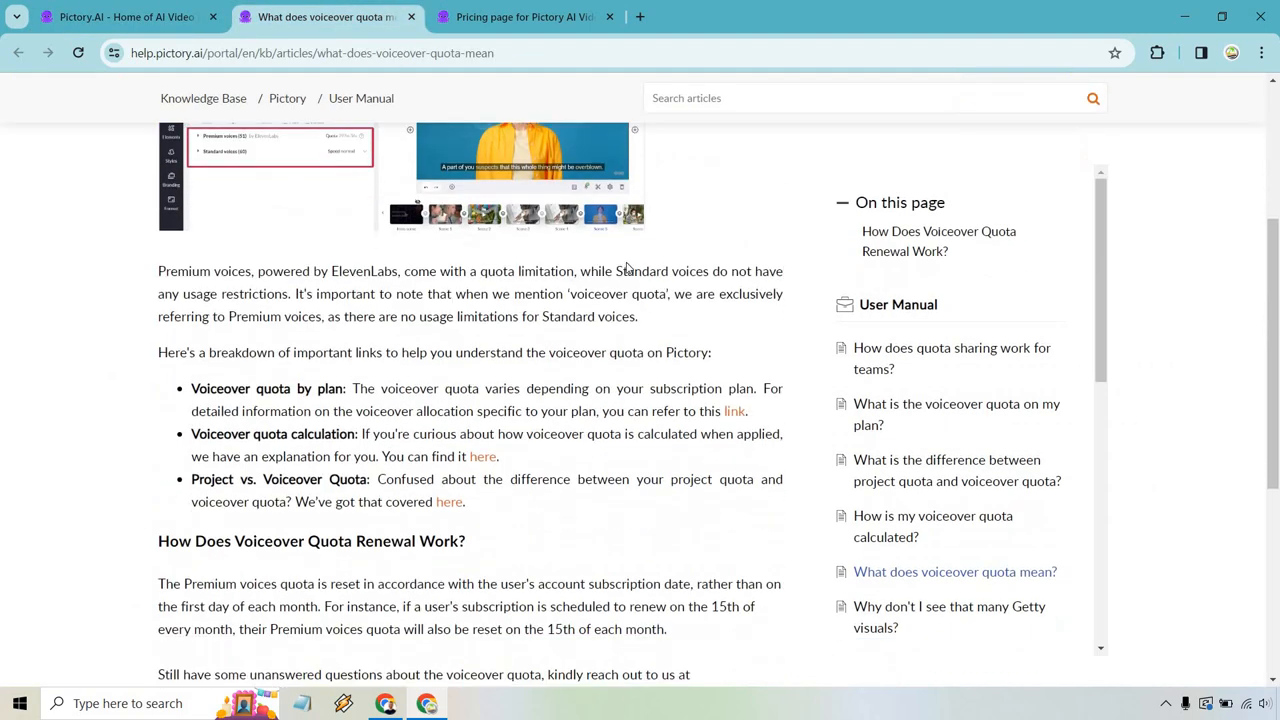
{"action": "left_click", "coordinate": [120, 16]}
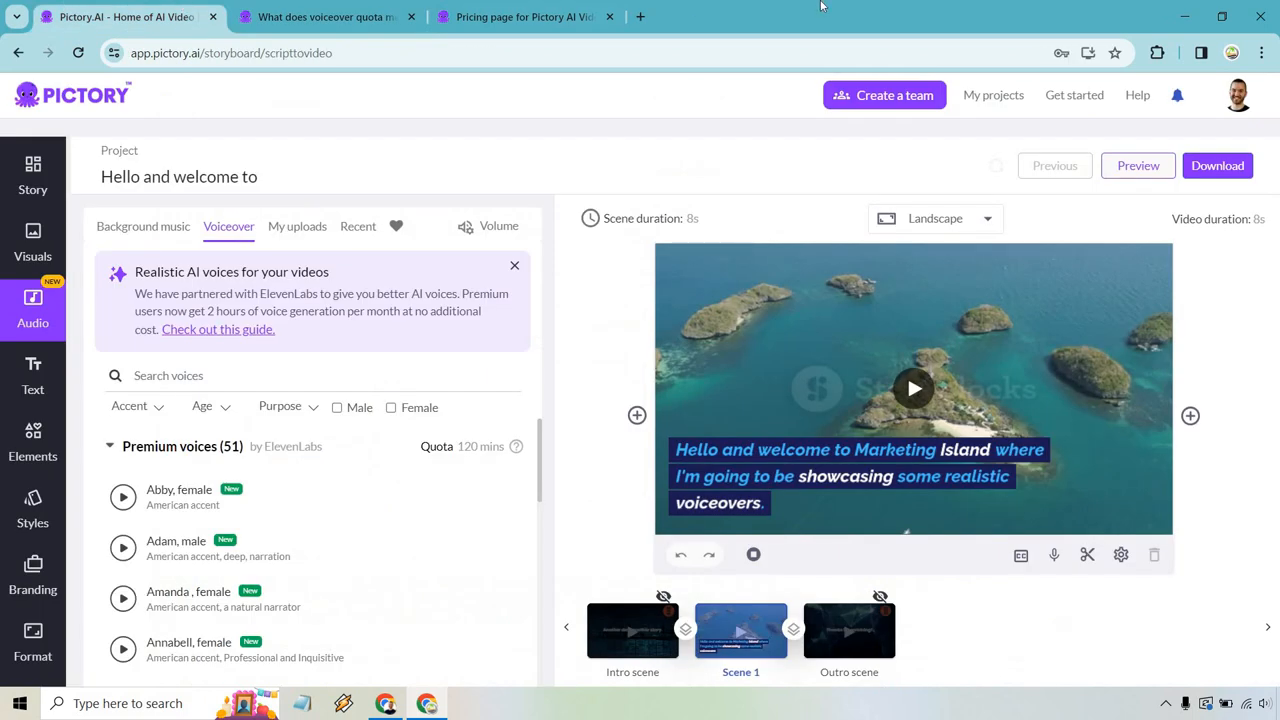
{"action": "mouse_move", "coordinate": [828, 6]}
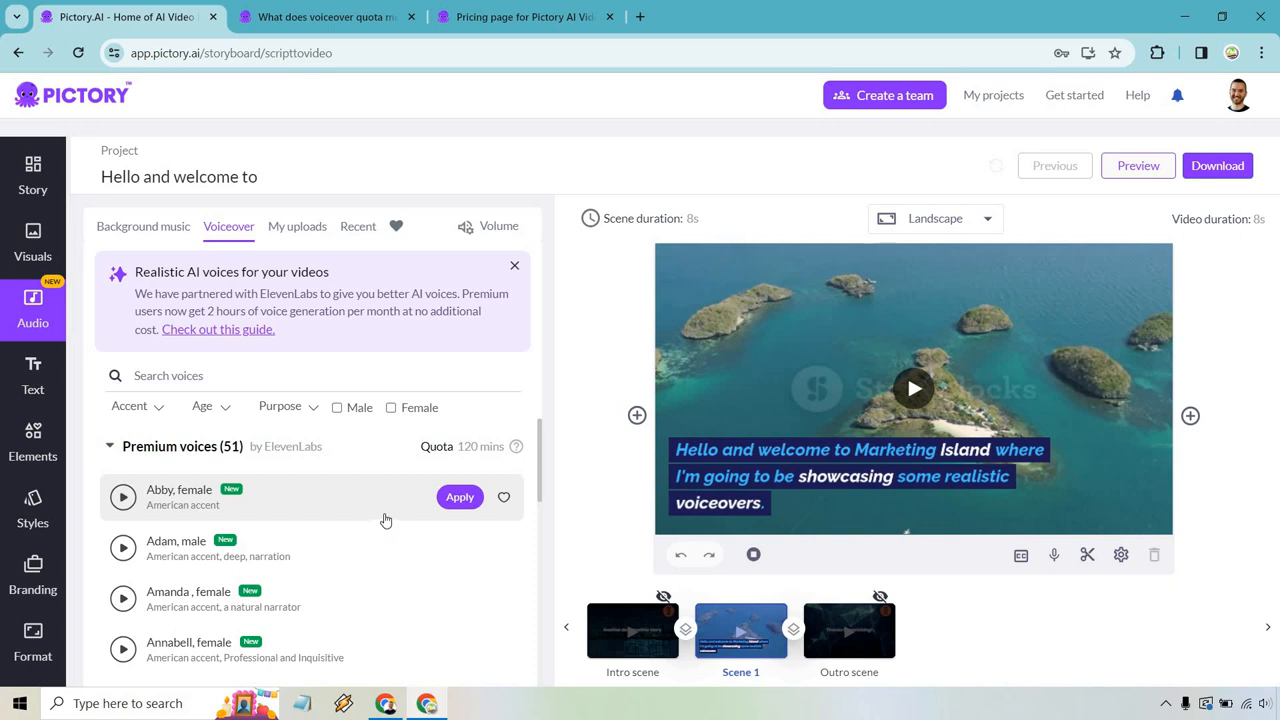
{"action": "mouse_move", "coordinate": [348, 522]}
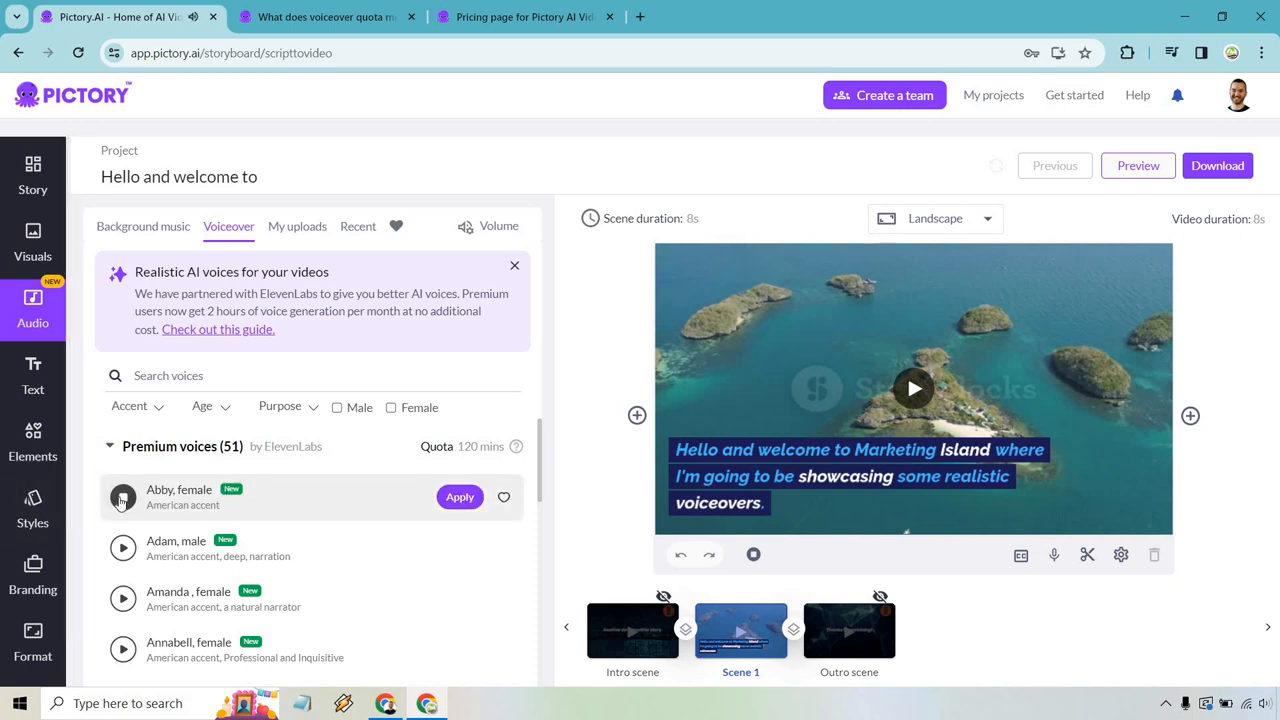
{"action": "mouse_move", "coordinate": [122, 550]}
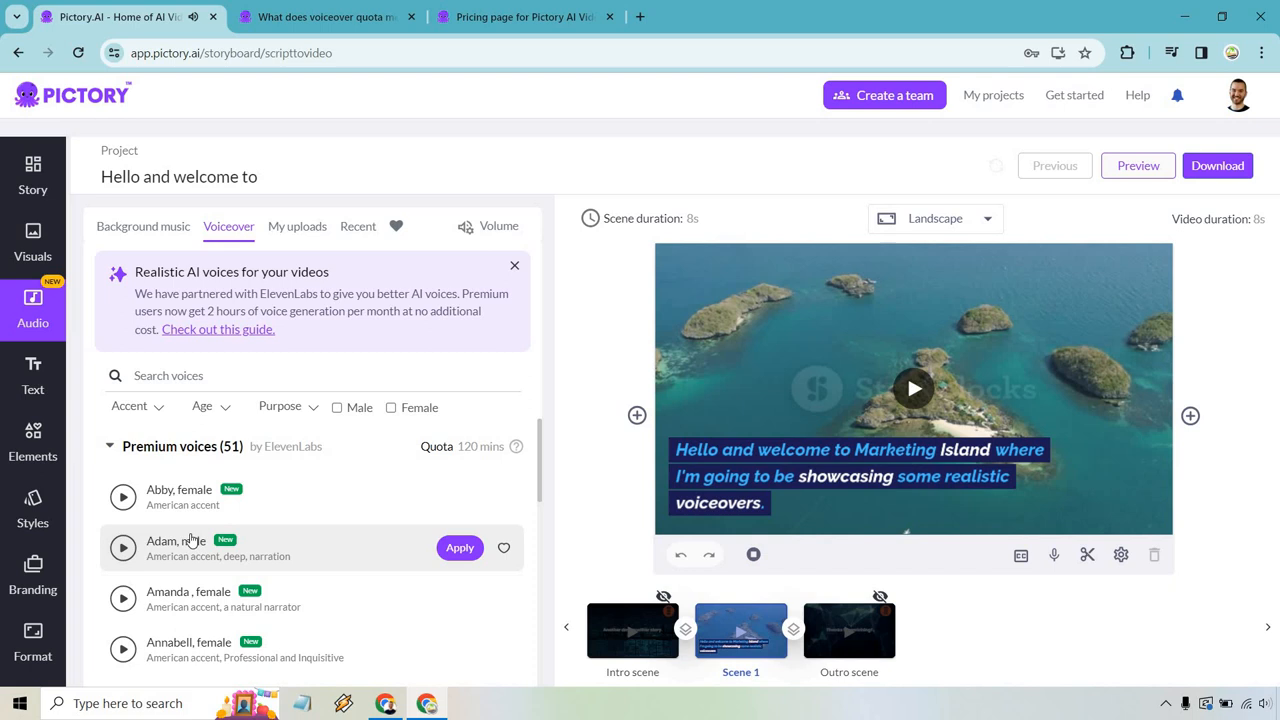
{"action": "scroll", "scroll_direction": "down", "scroll_amount": 3}
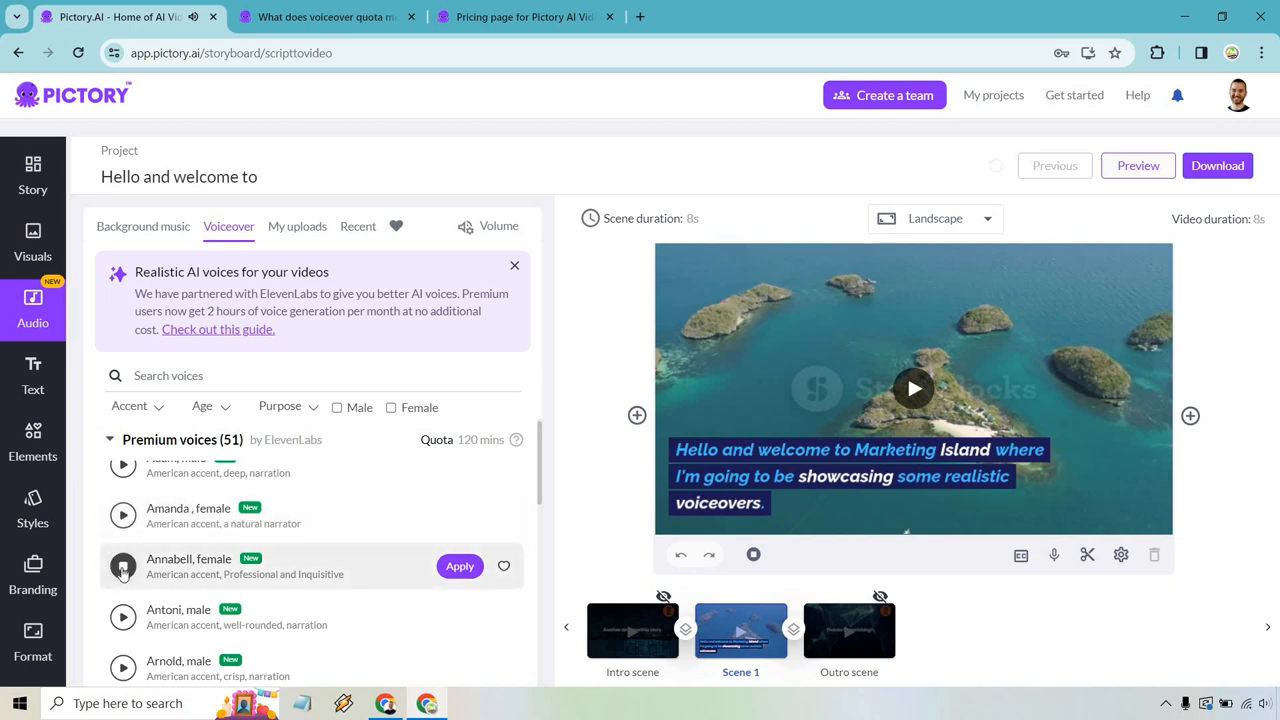
{"action": "scroll", "scroll_direction": "down", "scroll_amount": 3}
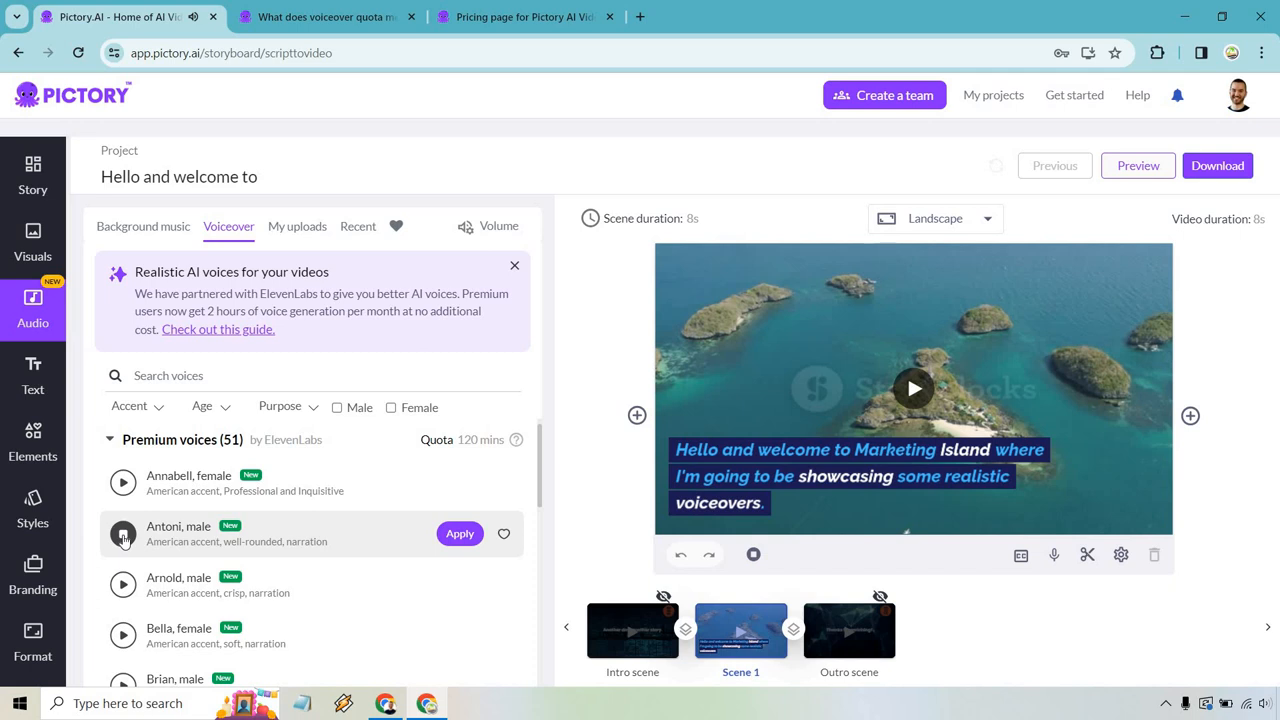
{"action": "mouse_move", "coordinate": [124, 584]}
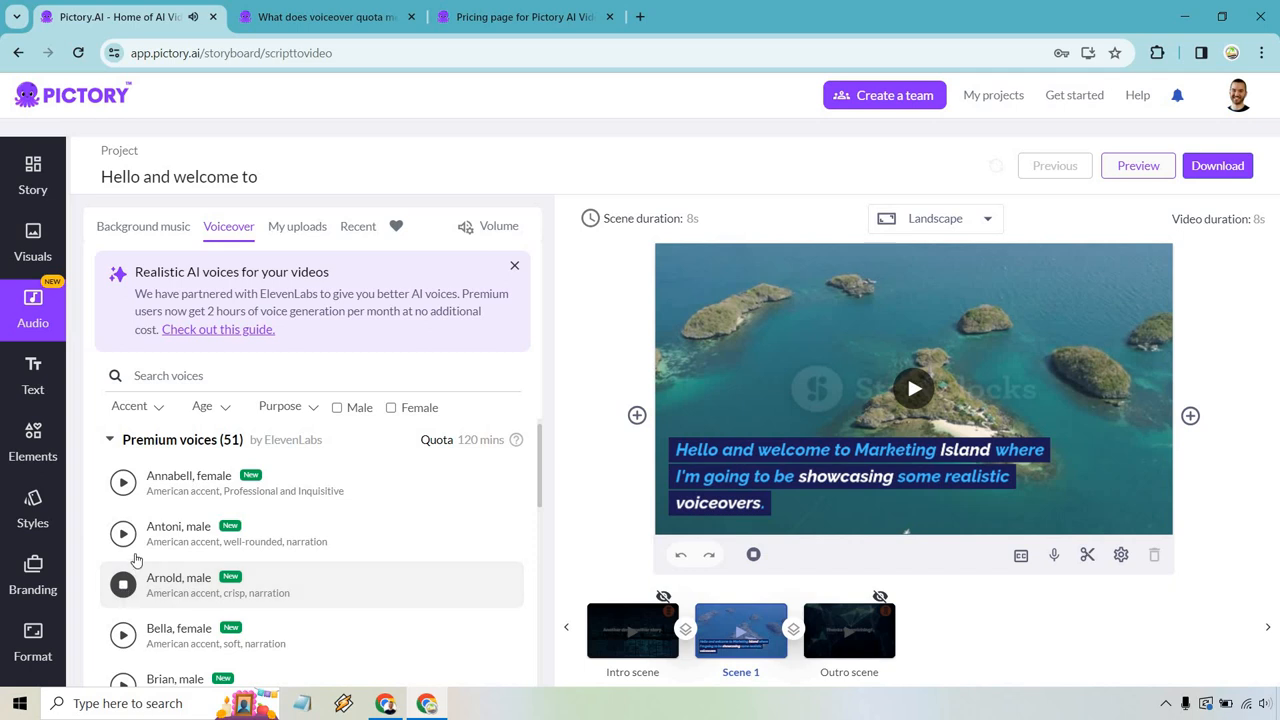
{"action": "scroll", "scroll_direction": "down", "scroll_amount": 3}
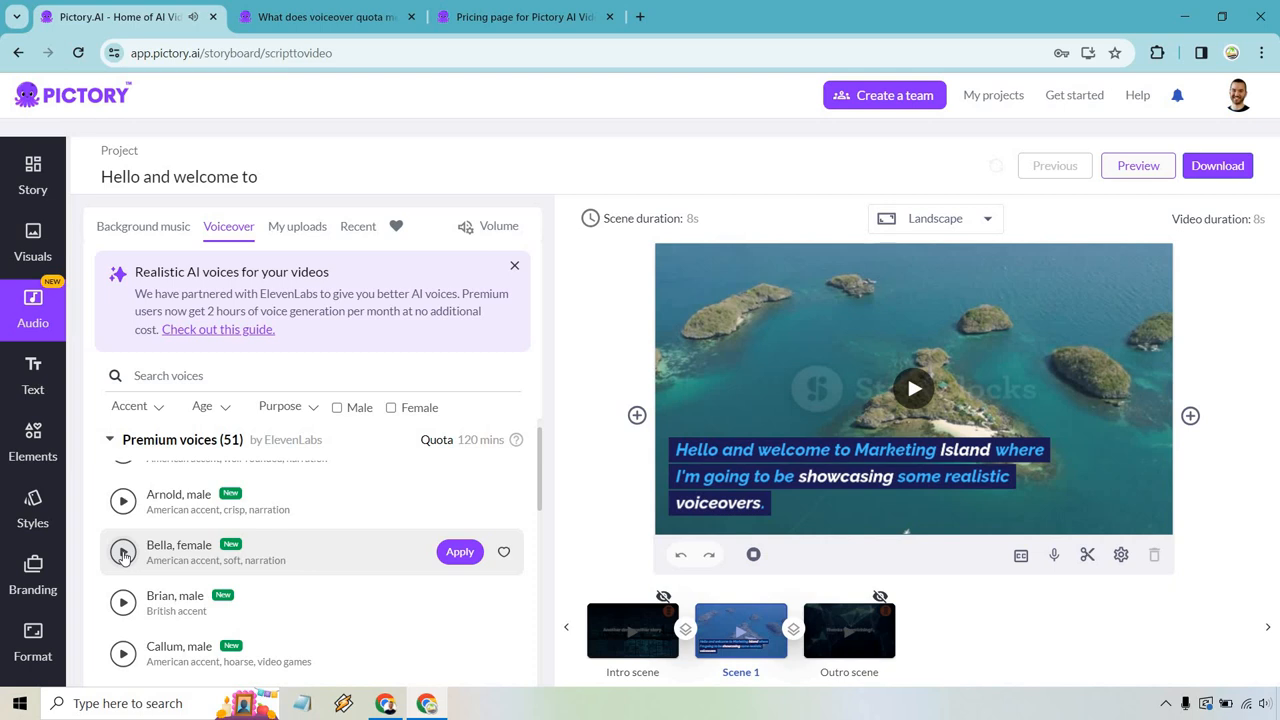
{"action": "left_click", "coordinate": [124, 552]}
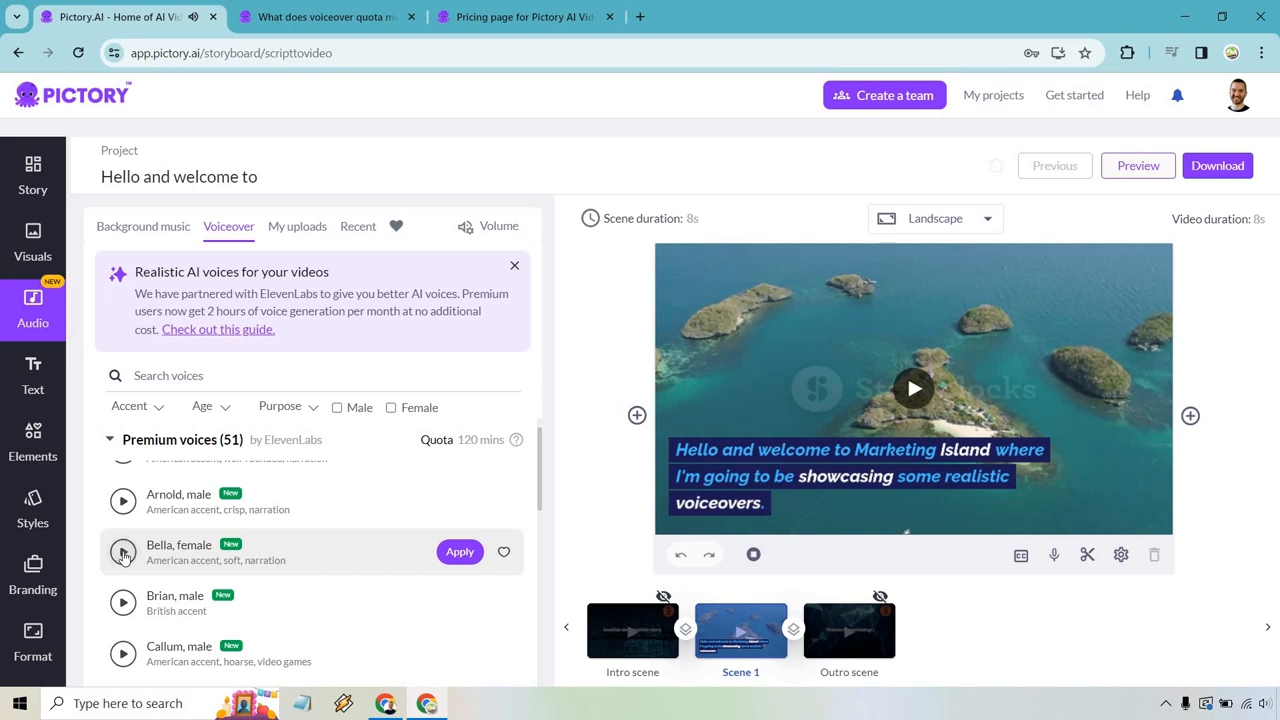
{"action": "scroll", "scroll_direction": "down", "scroll_amount": 3}
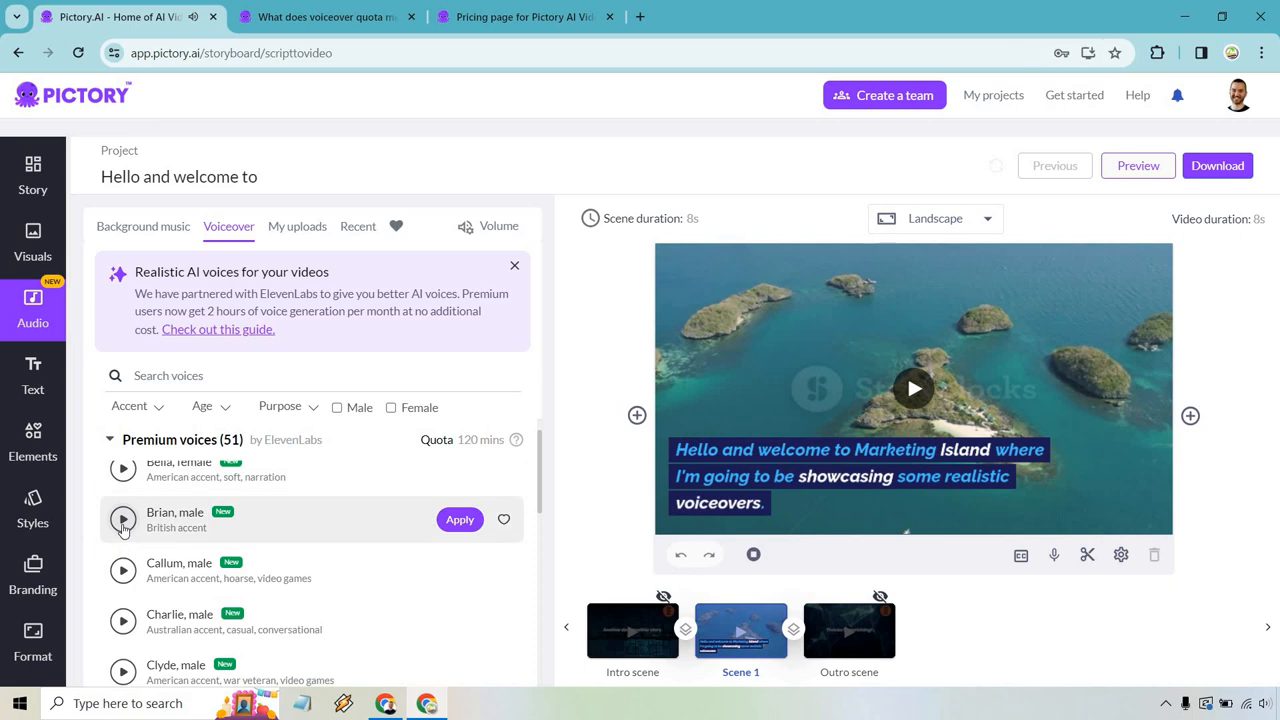
{"action": "left_click", "coordinate": [124, 520]}
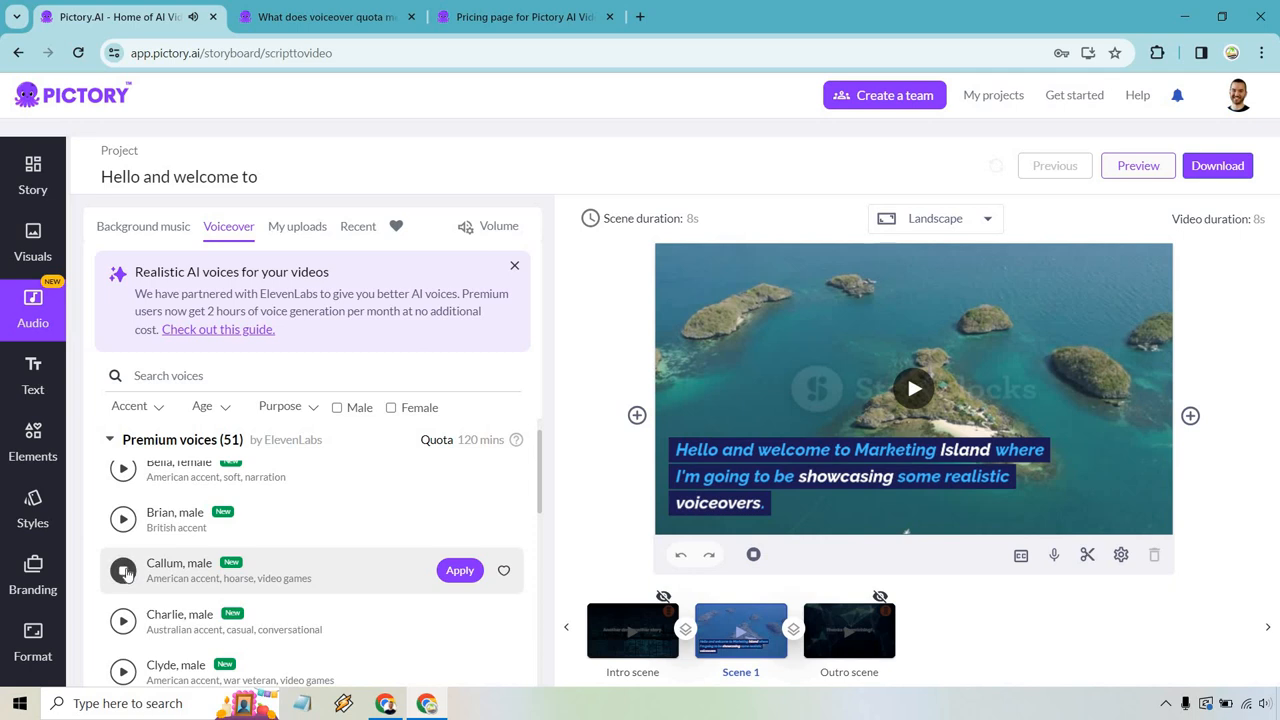
{"action": "scroll", "scroll_direction": "down", "scroll_amount": 3}
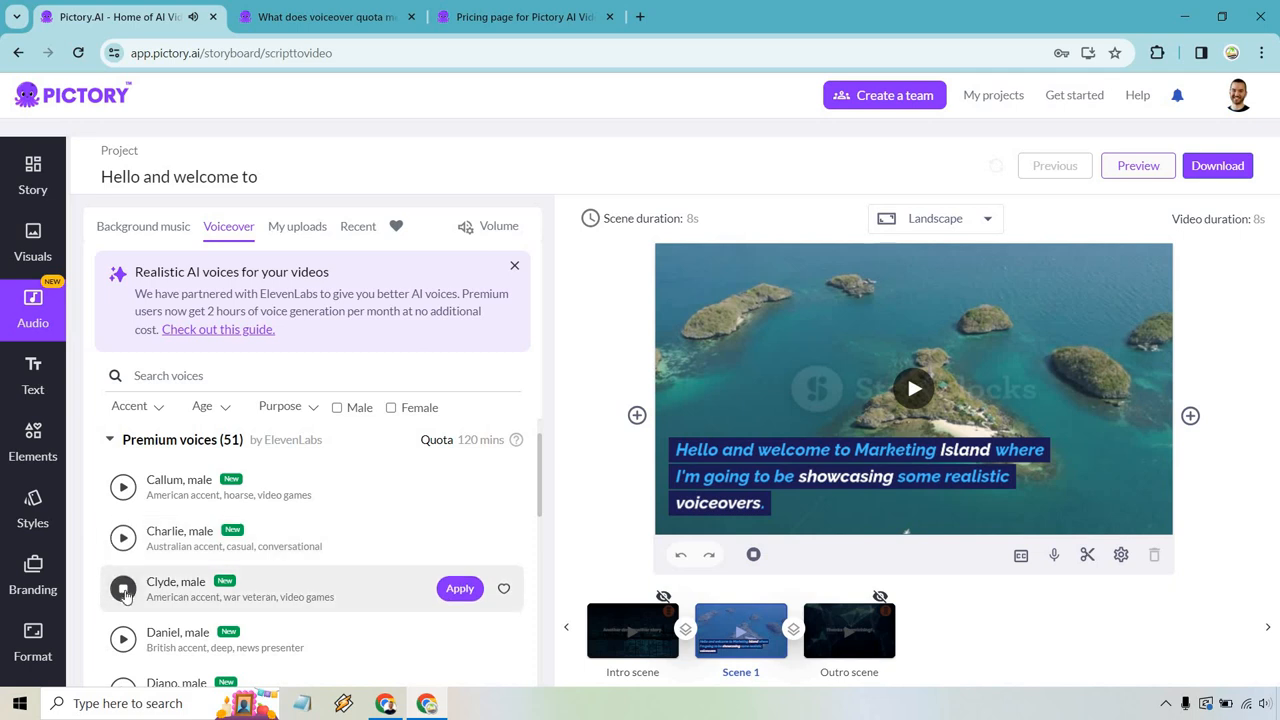
{"action": "scroll", "scroll_direction": "down", "scroll_amount": 3}
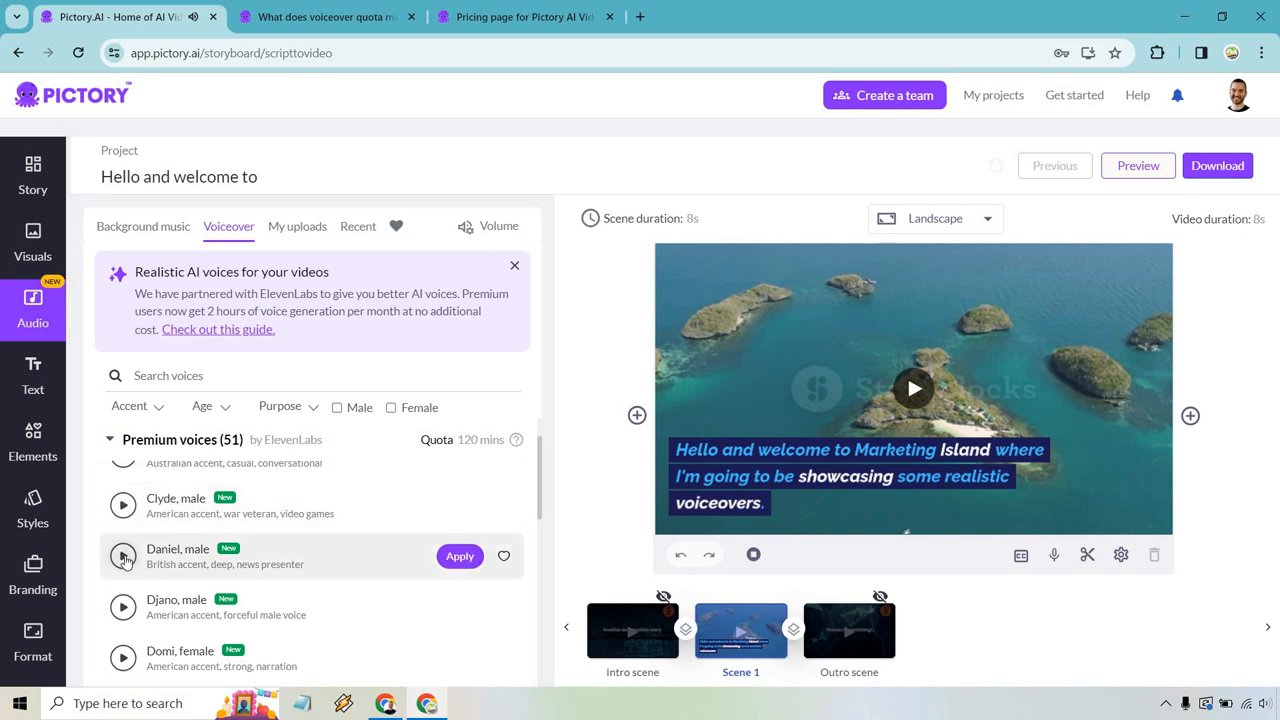
{"action": "left_click", "coordinate": [124, 556]}
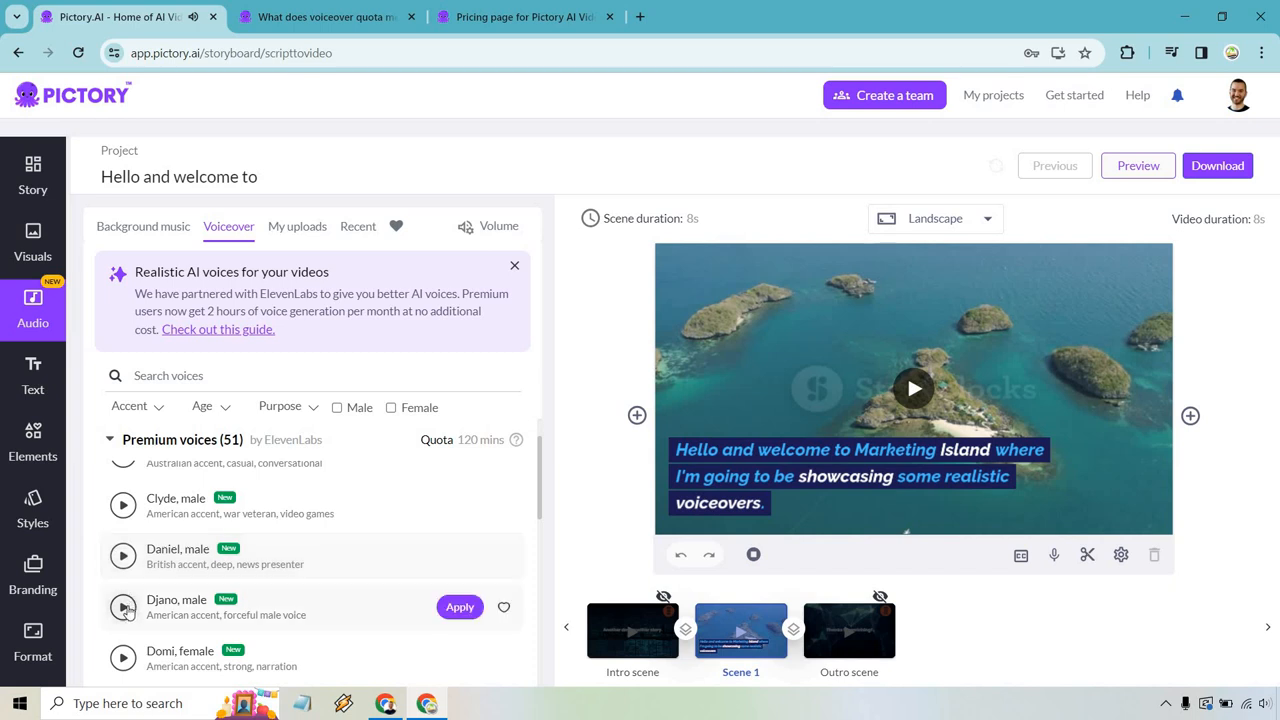
{"action": "left_click", "coordinate": [124, 608]}
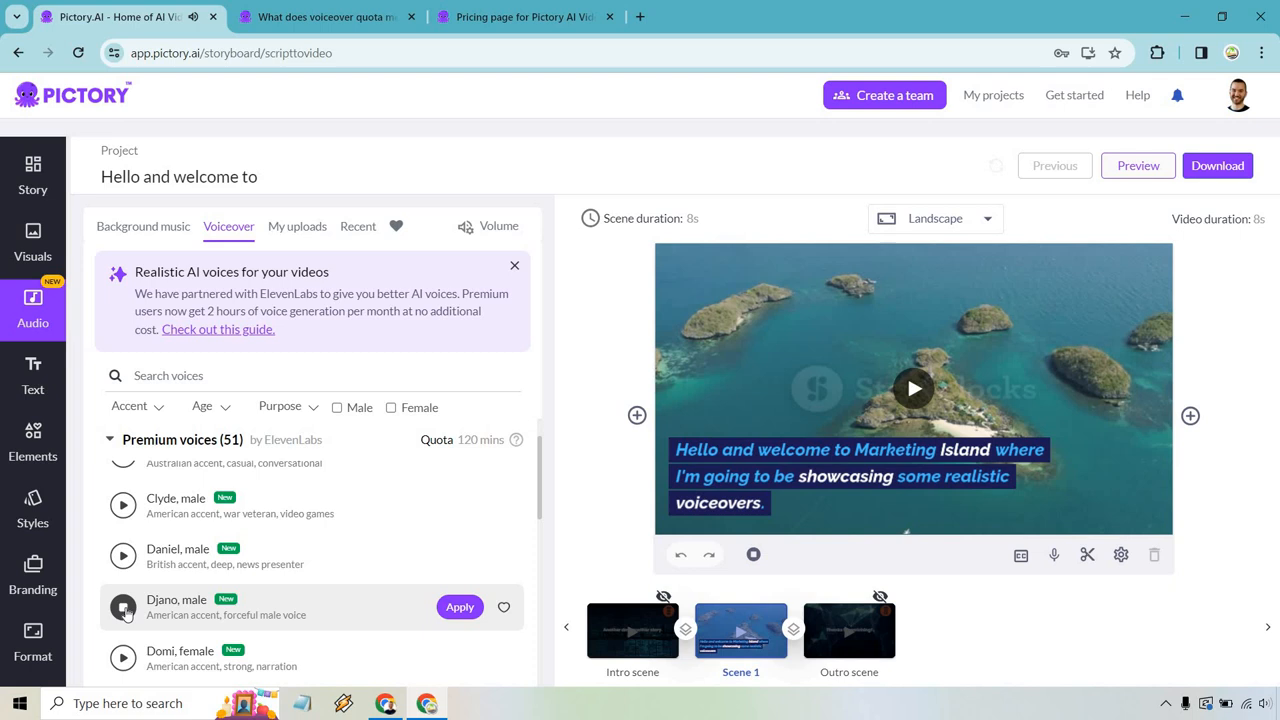
{"action": "scroll", "scroll_direction": "down", "scroll_amount": 3}
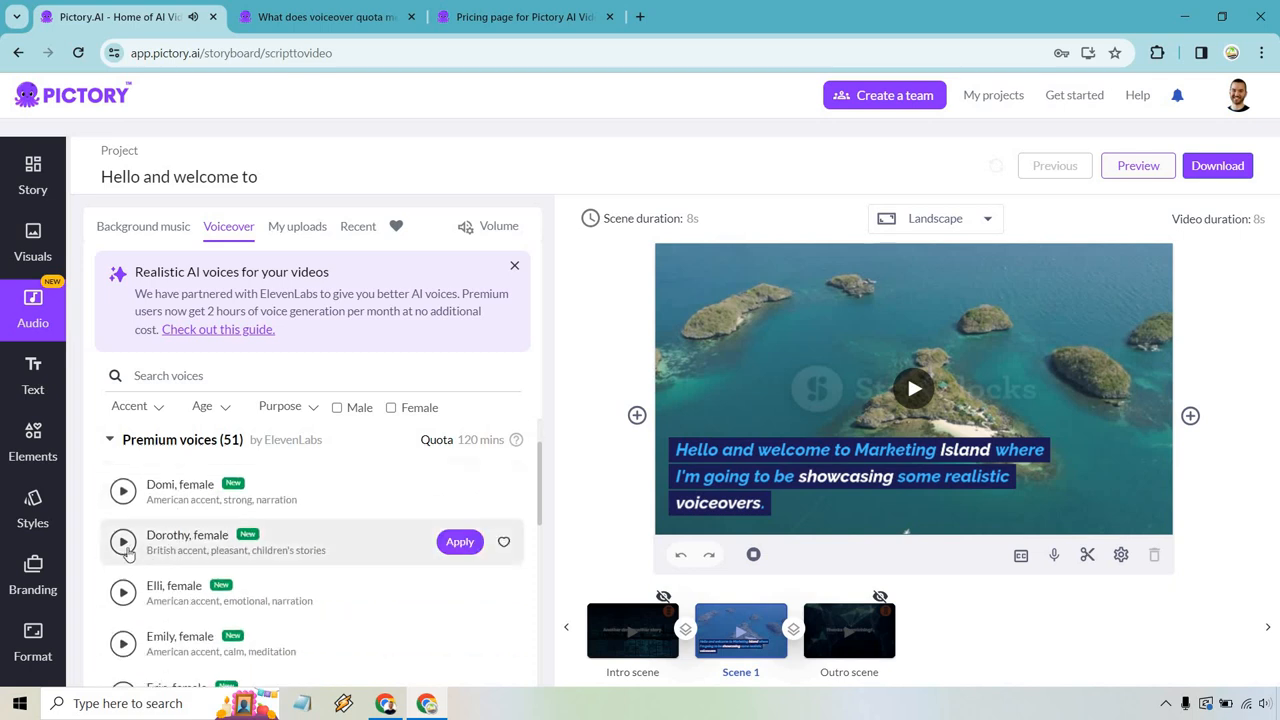
{"action": "left_click", "coordinate": [124, 540]}
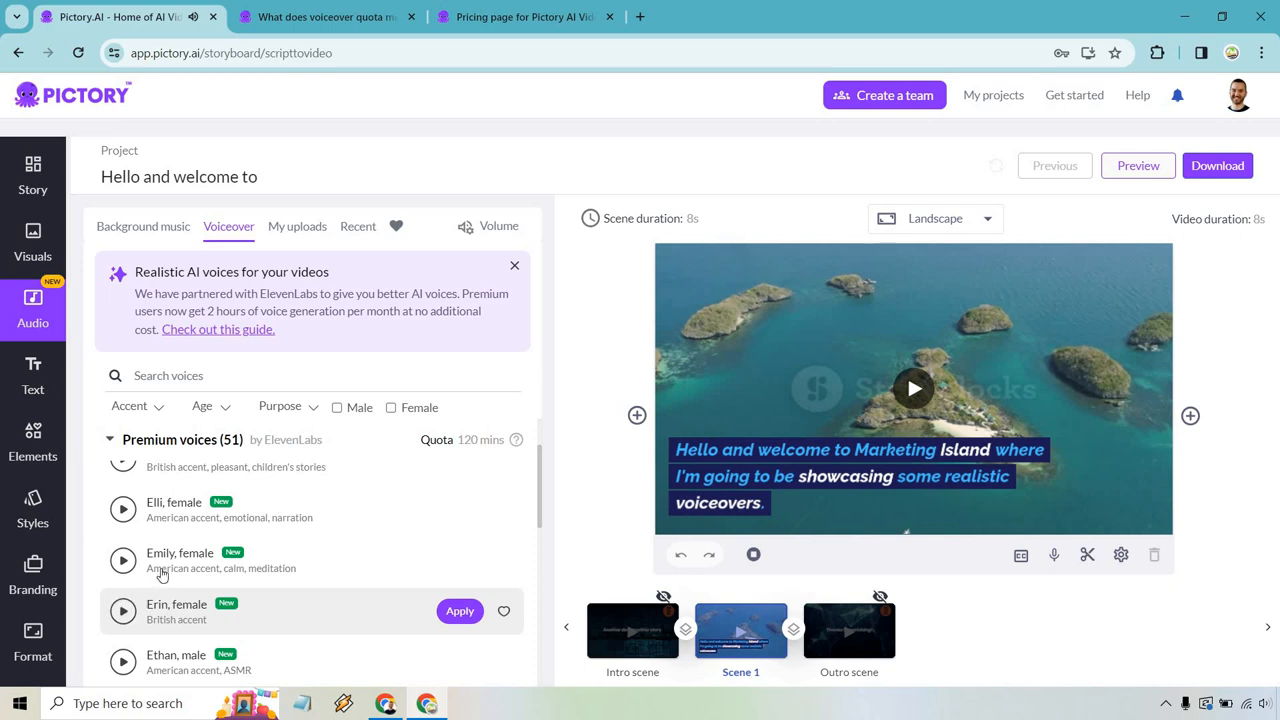
{"action": "scroll", "scroll_direction": "down", "scroll_amount": 3}
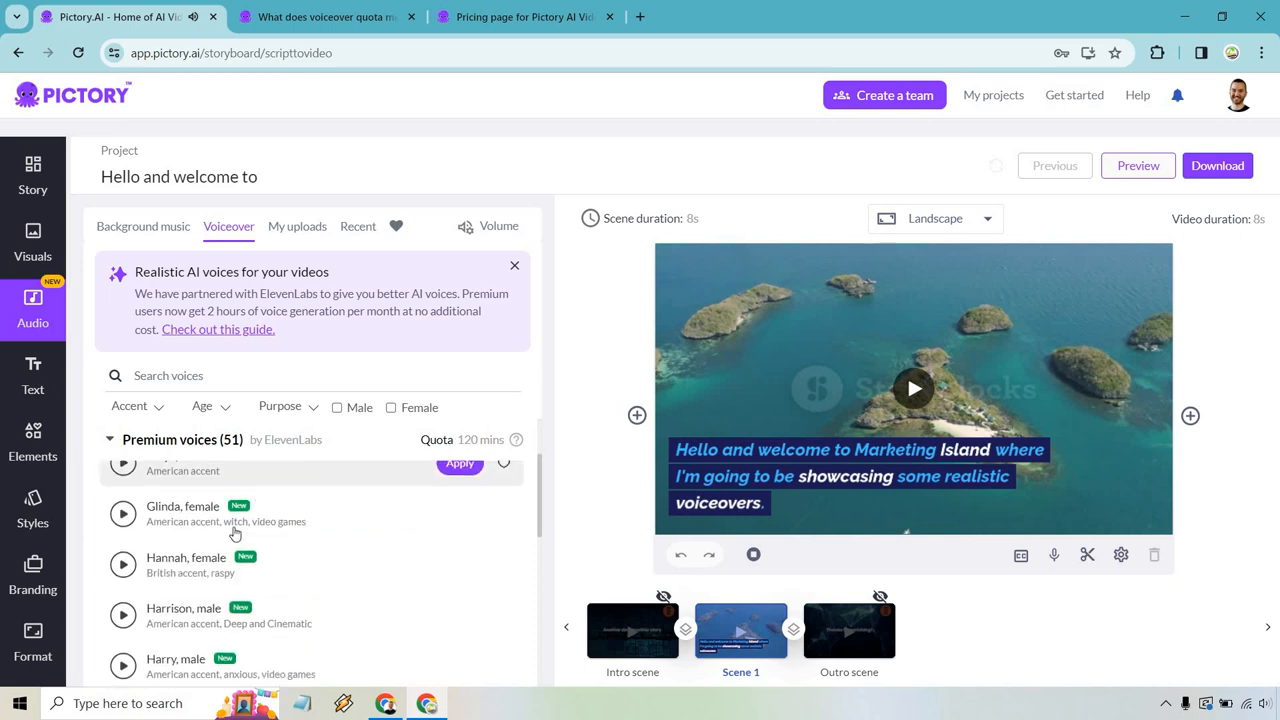
{"action": "scroll", "scroll_direction": "down", "scroll_amount": 3}
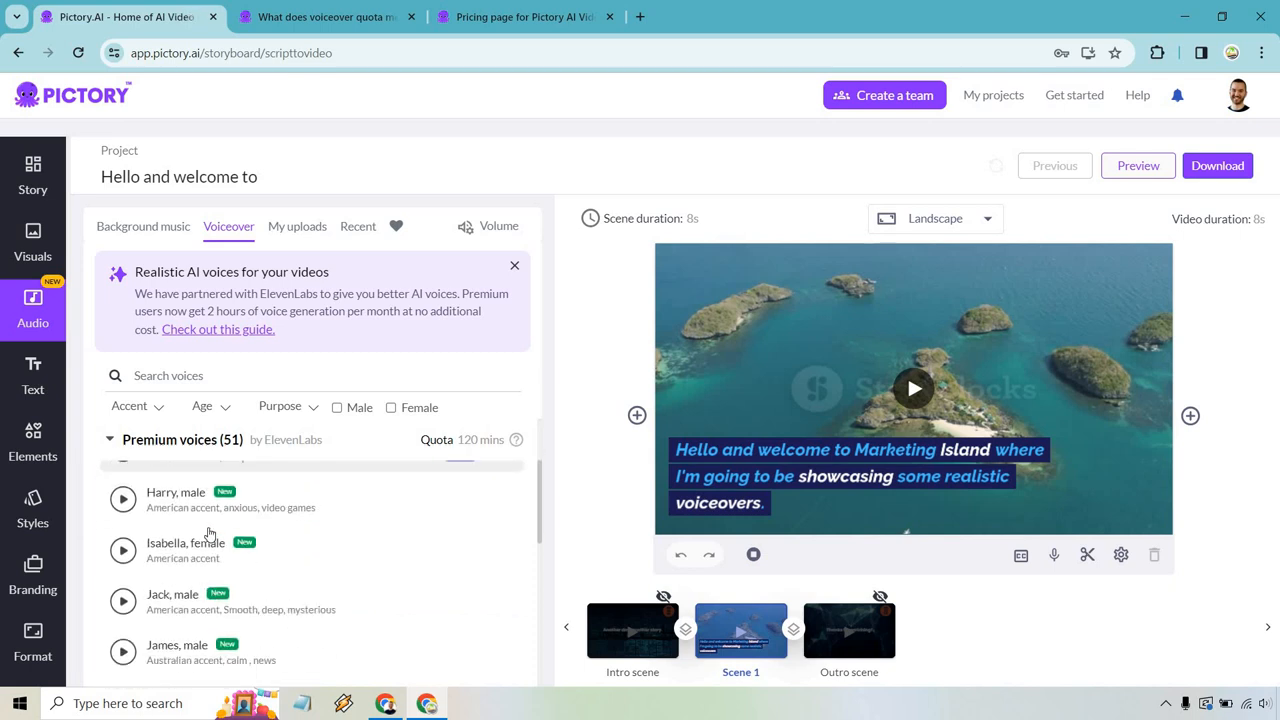
{"action": "scroll", "scroll_direction": "down", "scroll_amount": 3}
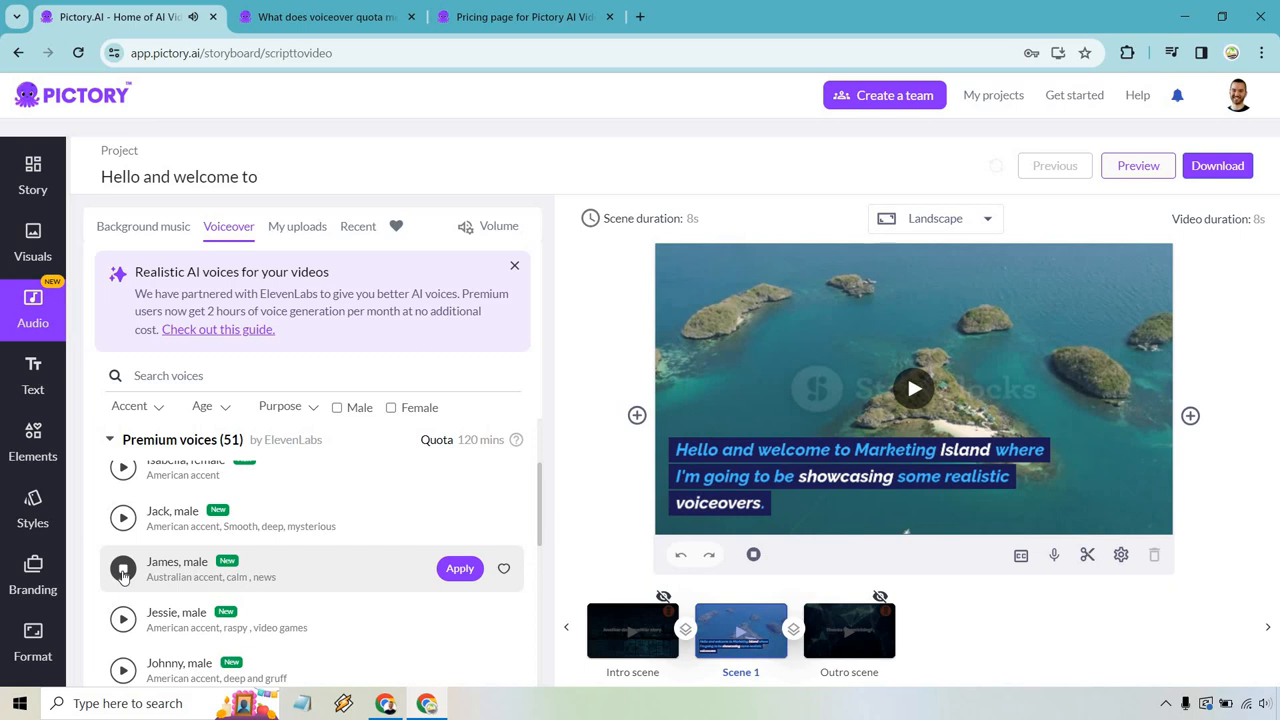
{"action": "scroll", "scroll_direction": "down", "scroll_amount": 3}
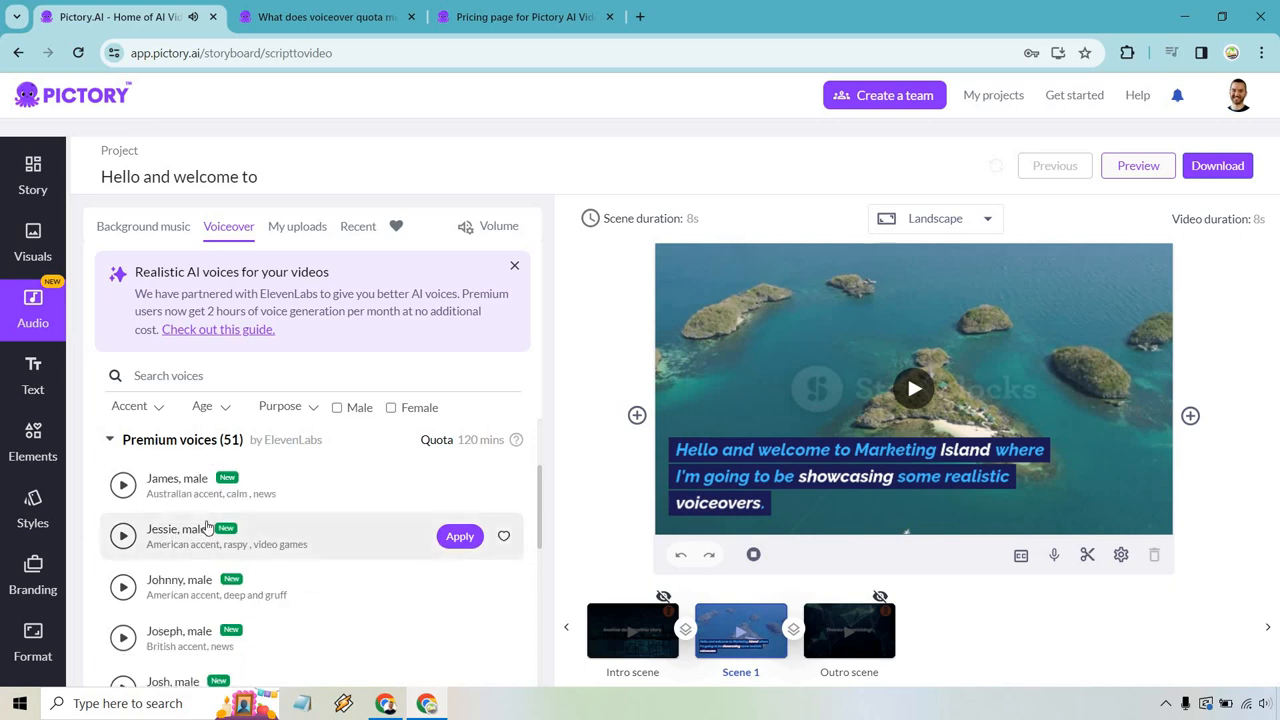
{"action": "scroll", "scroll_direction": "down", "scroll_amount": 3}
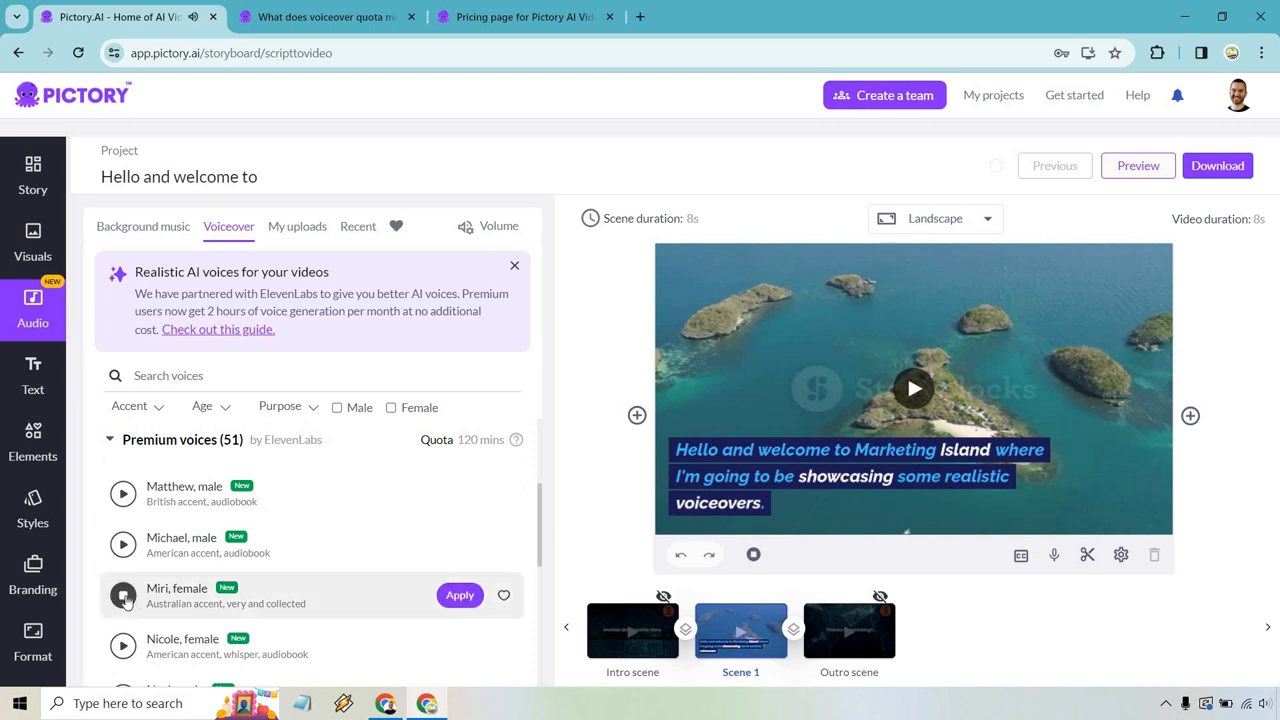
{"action": "scroll", "scroll_direction": "down", "scroll_amount": 3}
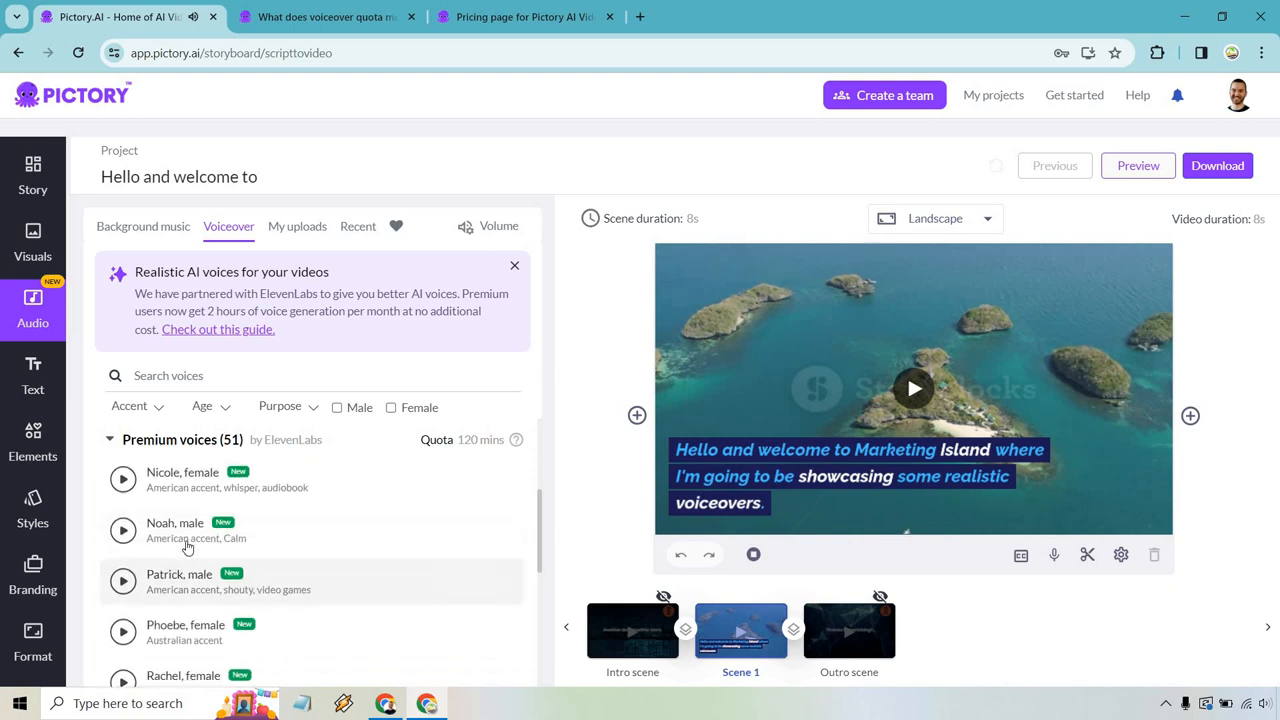
{"action": "scroll", "scroll_direction": "down", "scroll_amount": 3}
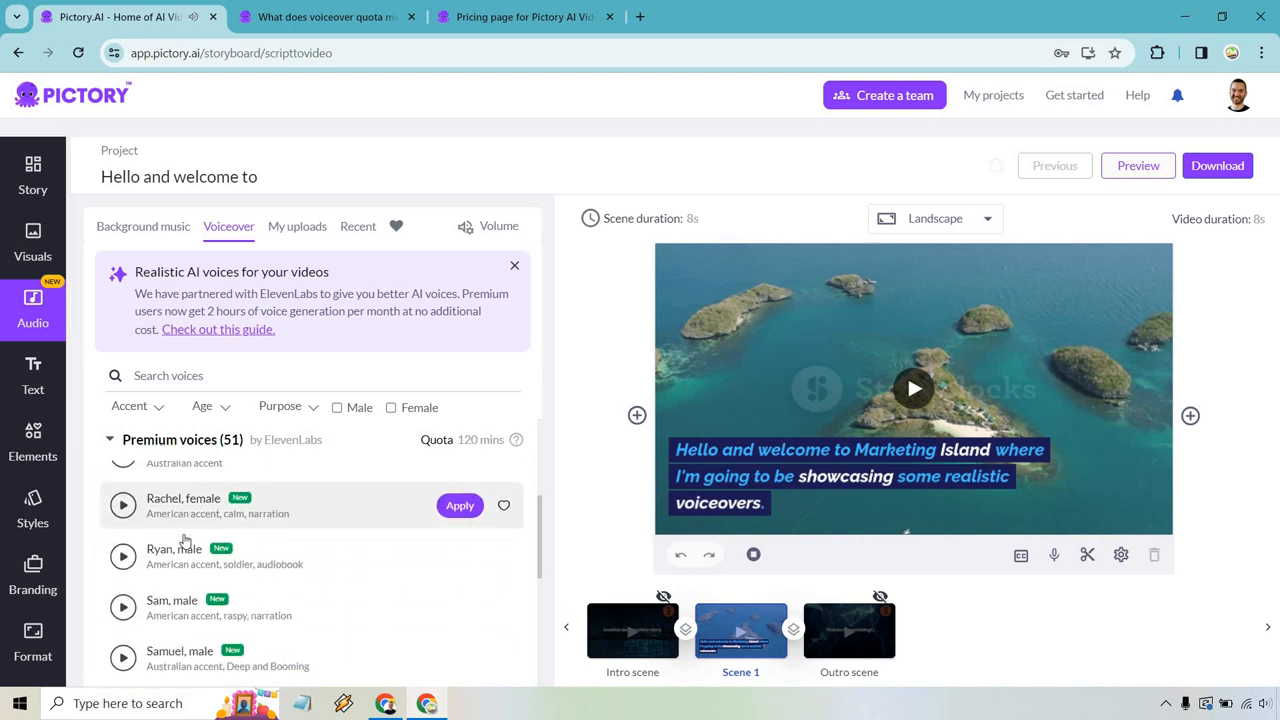
{"action": "scroll", "scroll_direction": "down", "scroll_amount": 3}
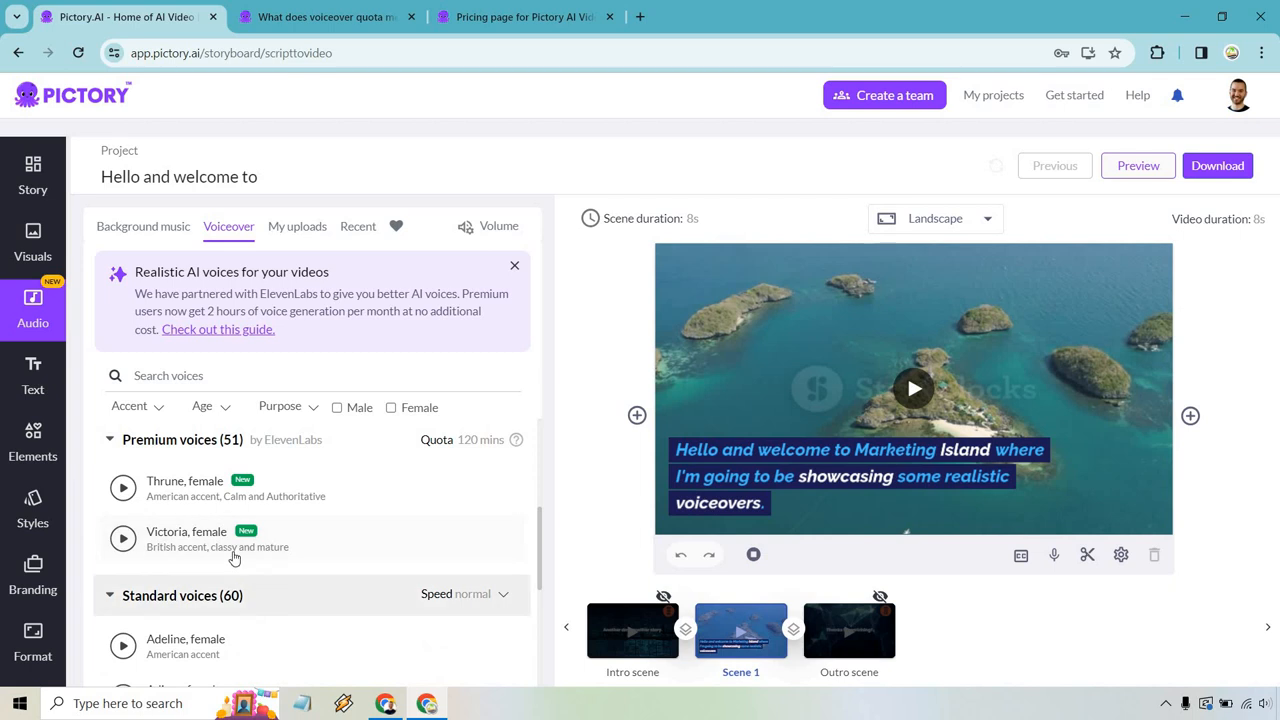
{"action": "scroll", "scroll_direction": "down", "scroll_amount": 3}
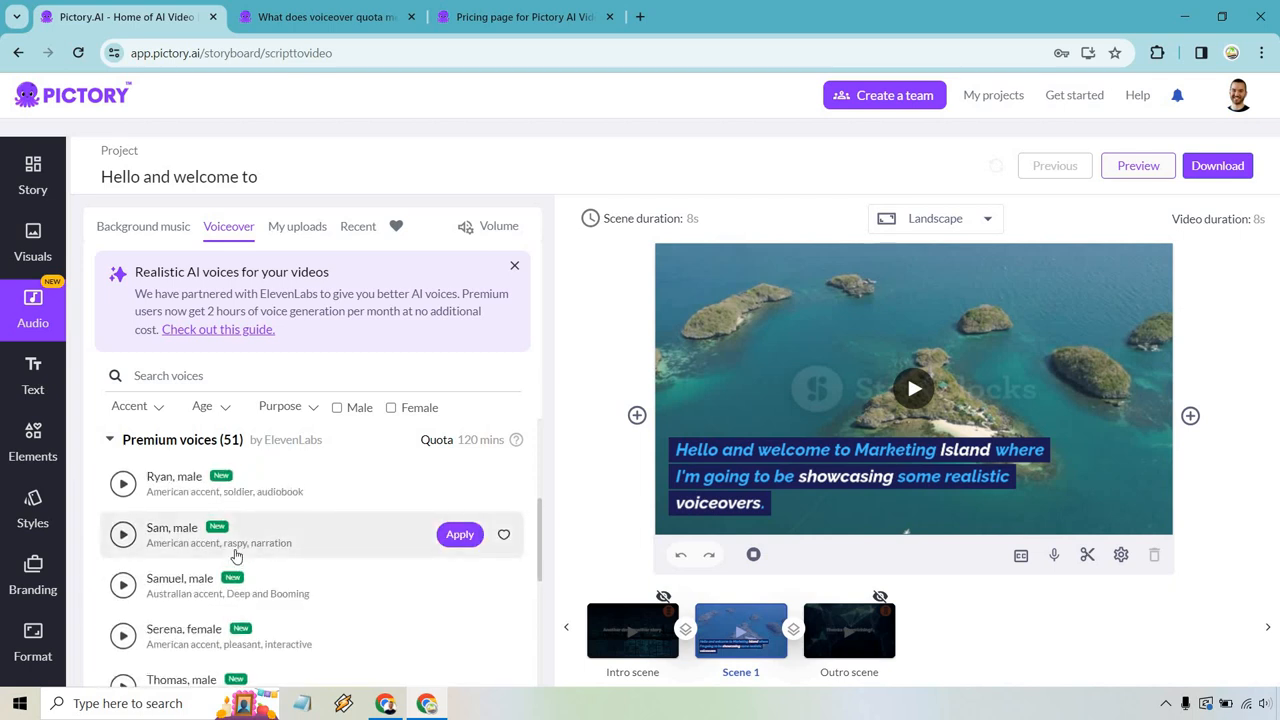
{"action": "scroll", "scroll_direction": "down", "scroll_amount": 3}
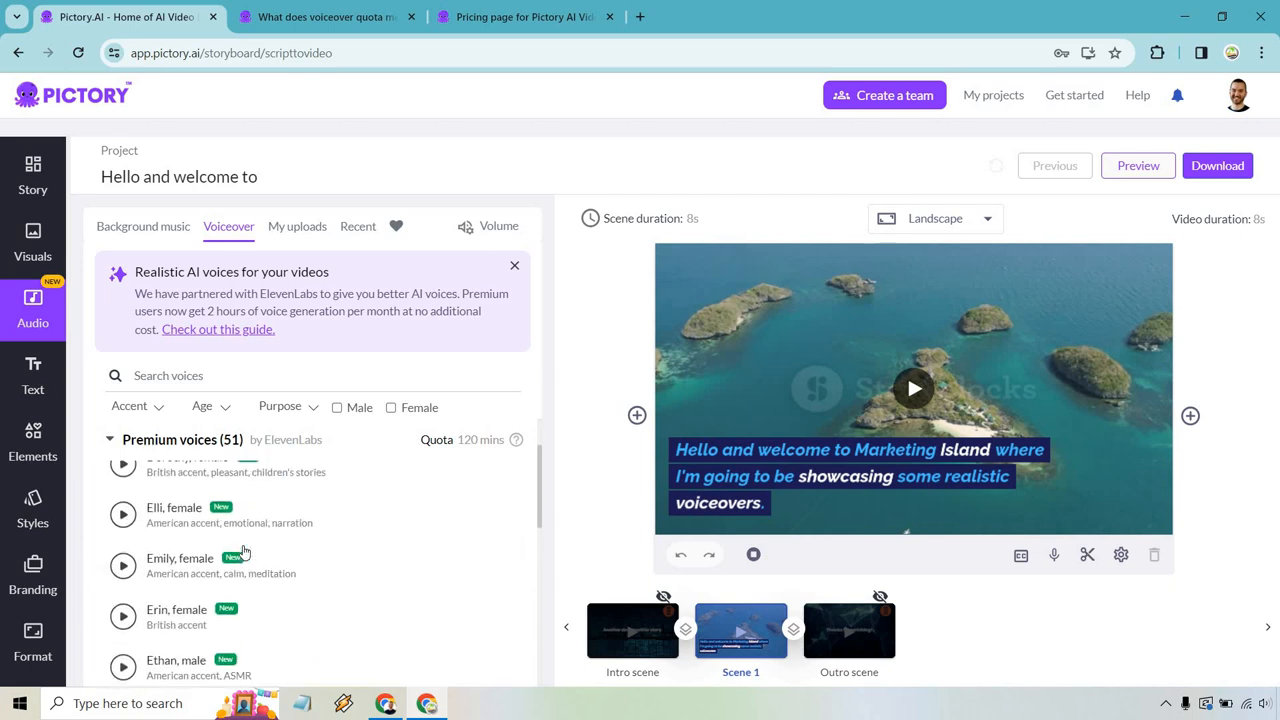